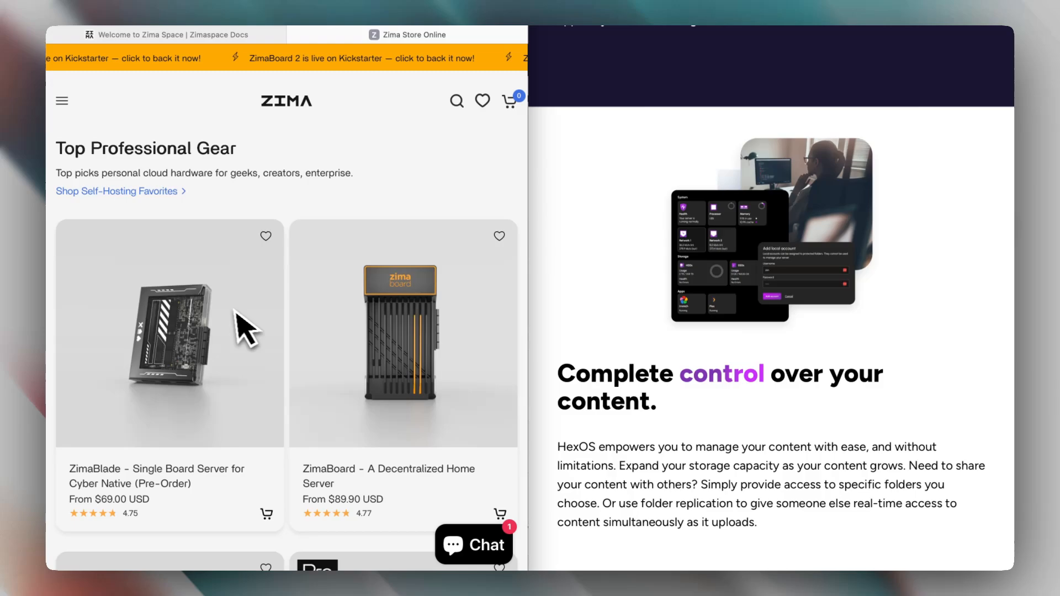
- Browse the store's all-products page, then return to the store home page
click(61, 99)
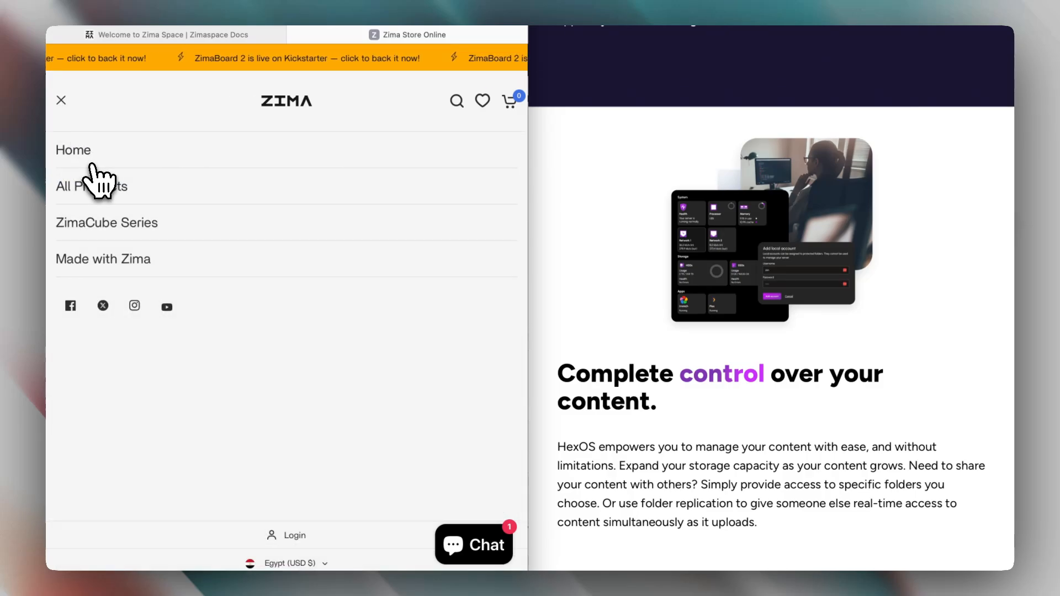
click(90, 186)
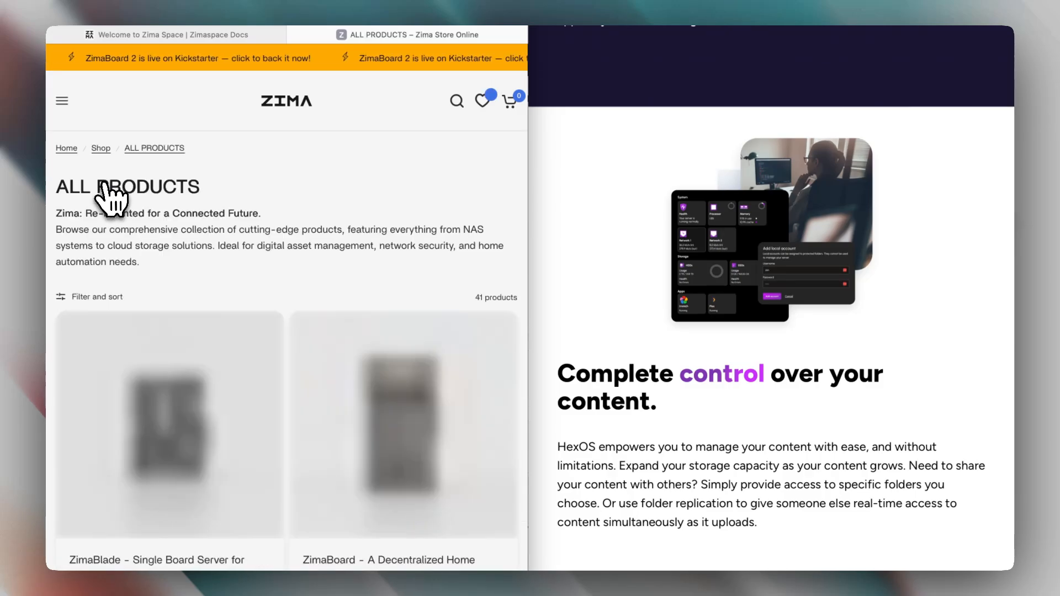
click(61, 101)
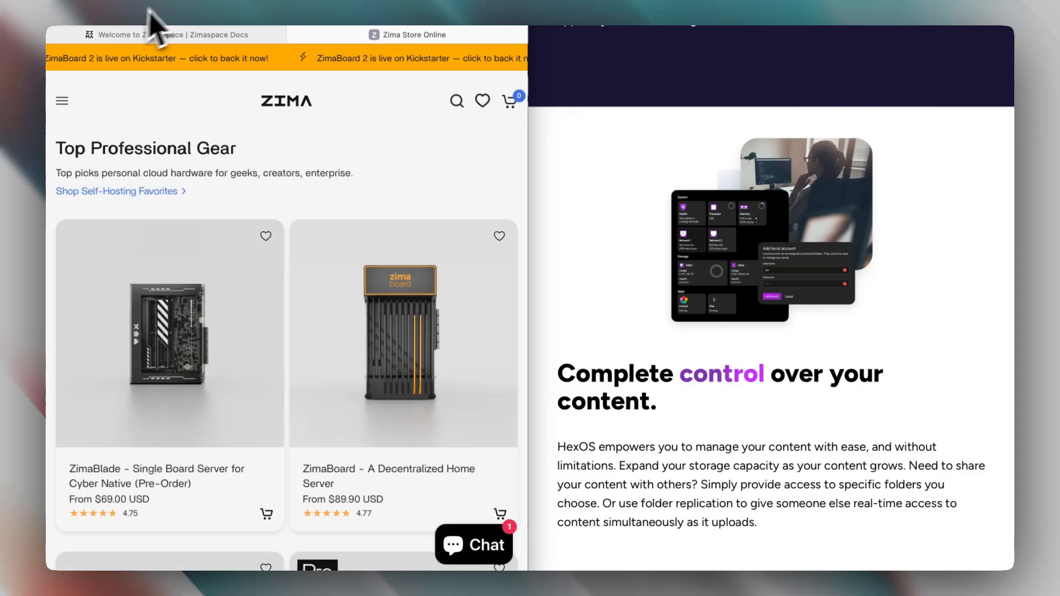
- Switch to Zimaspace Docs and scroll past the ZimaCube overview toward the ZimaOS heading
click(169, 34)
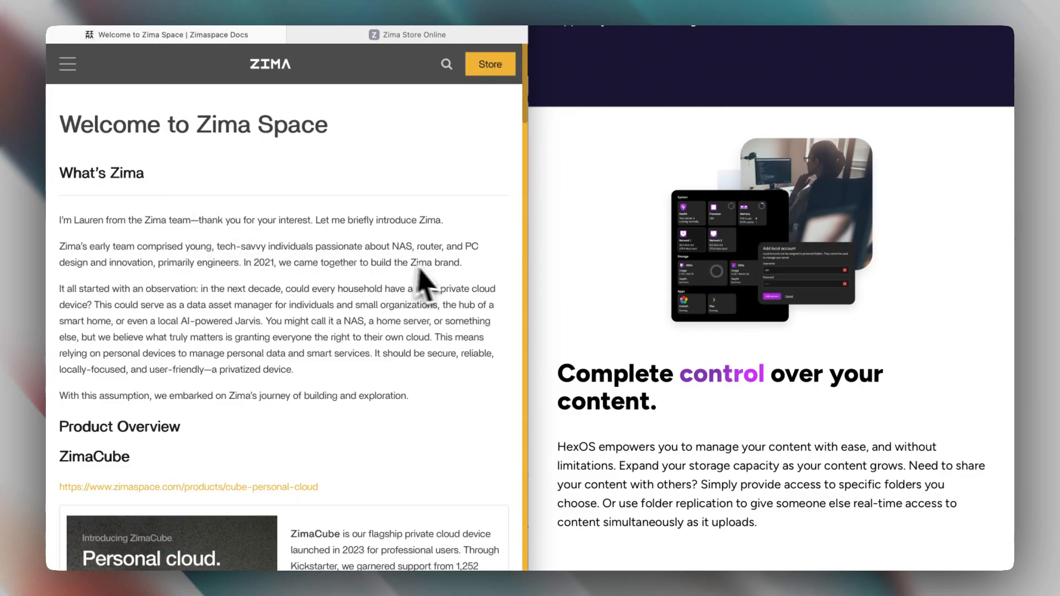
mouse_move(594, 324)
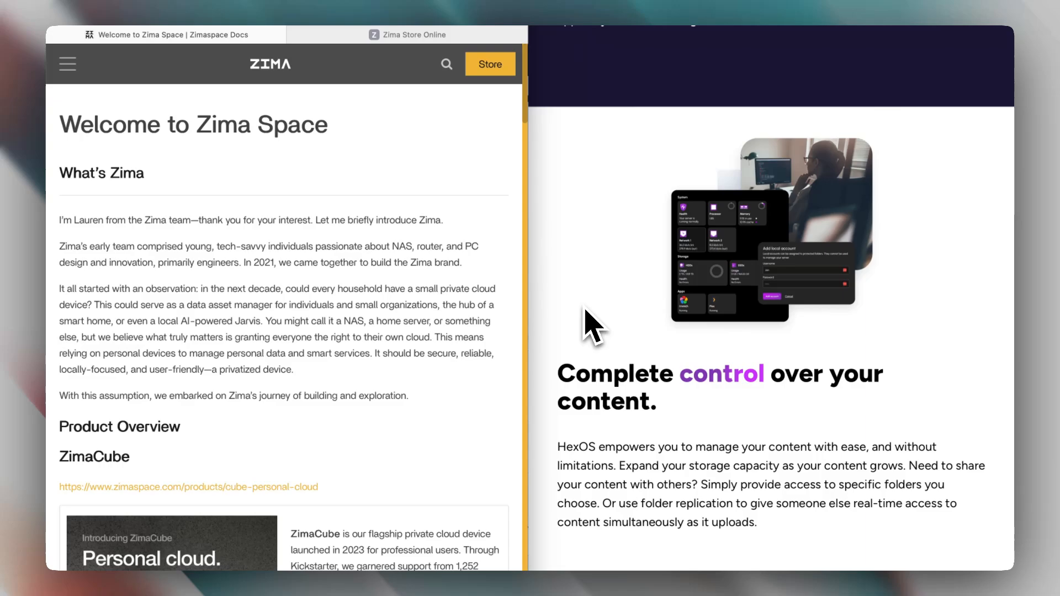
mouse_move(348, 344)
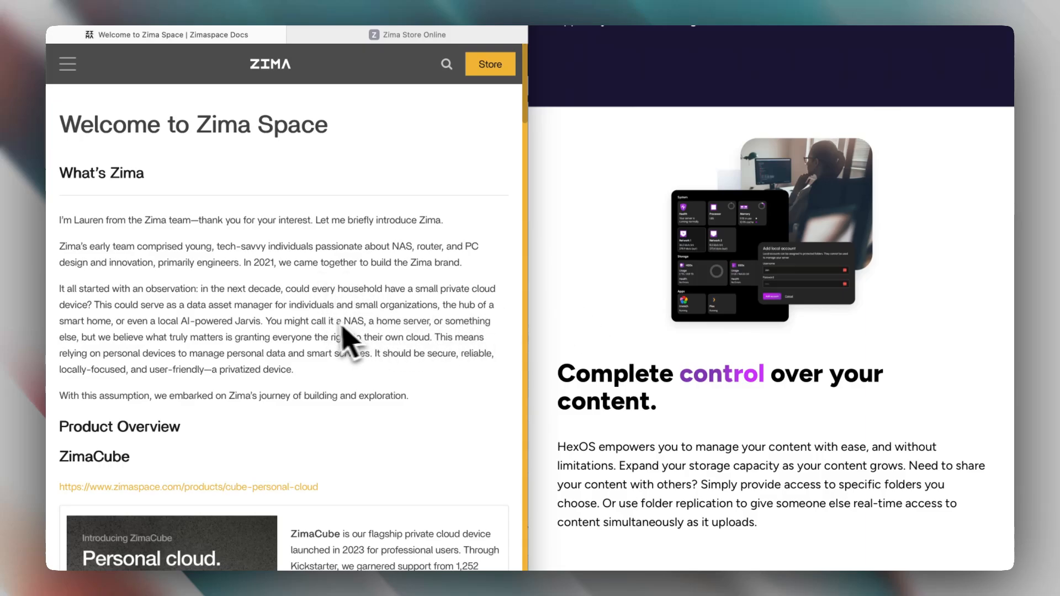
mouse_move(240, 379)
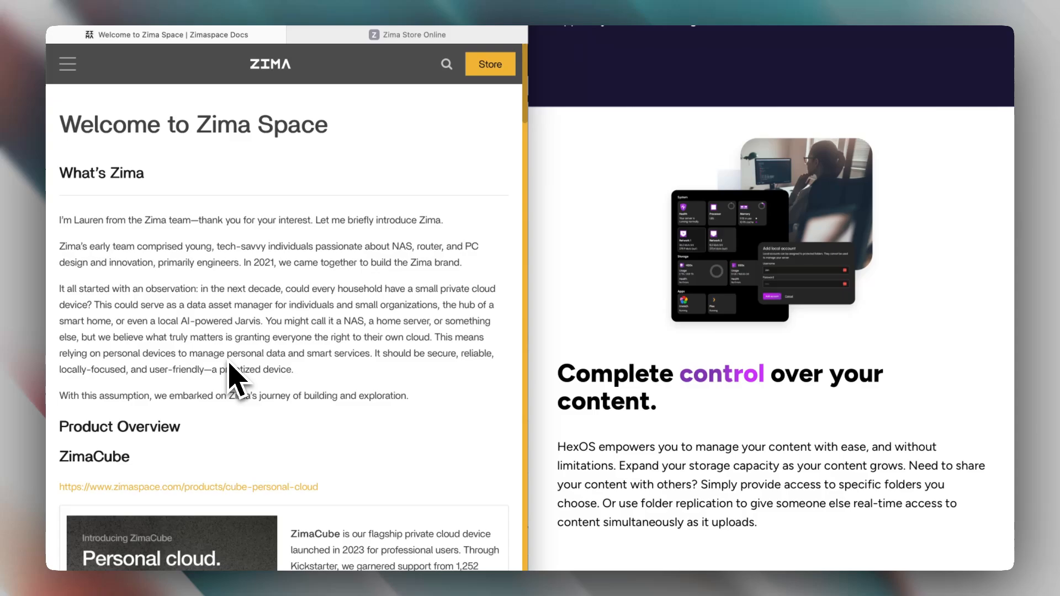
scroll(down, 3)
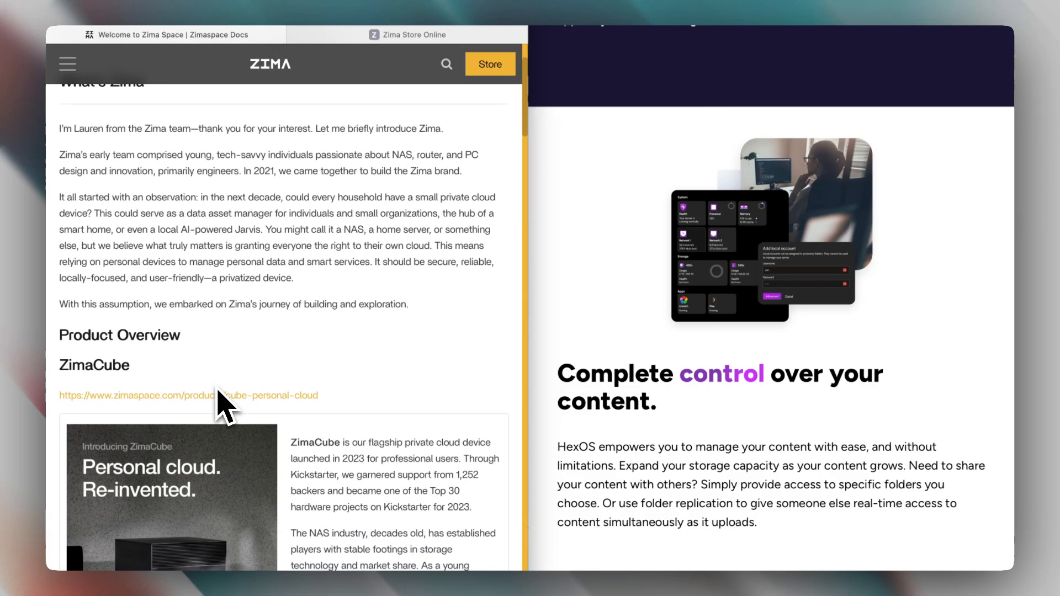
scroll(down, 3)
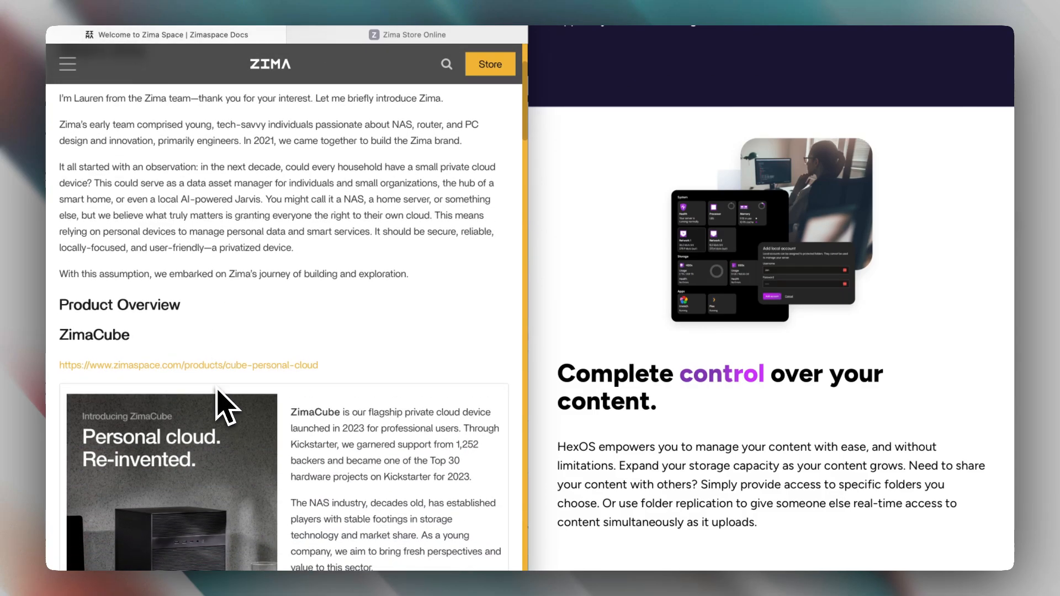
scroll(down, 3)
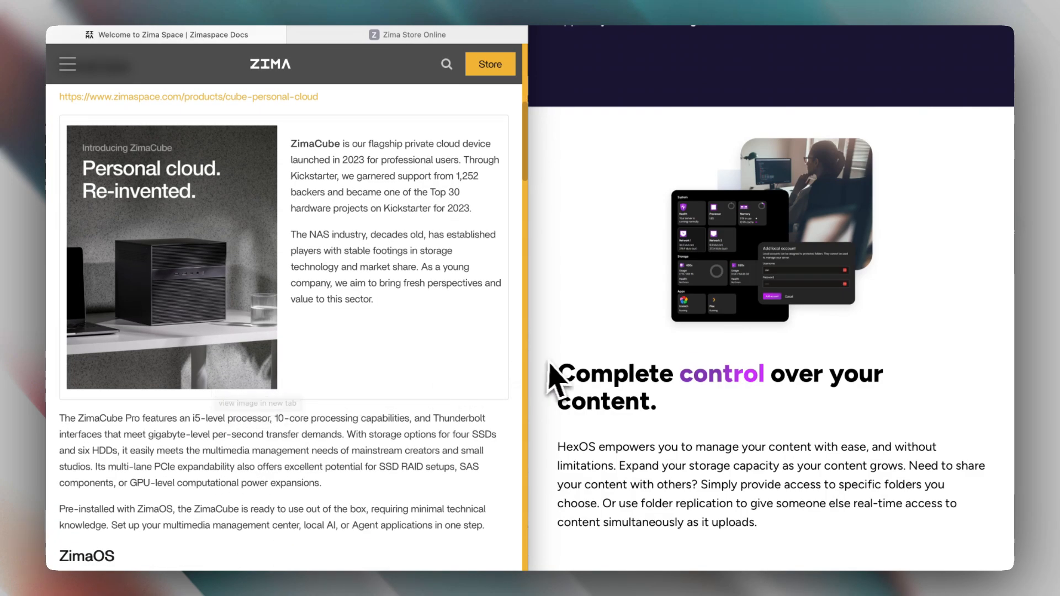
scroll(down, 3)
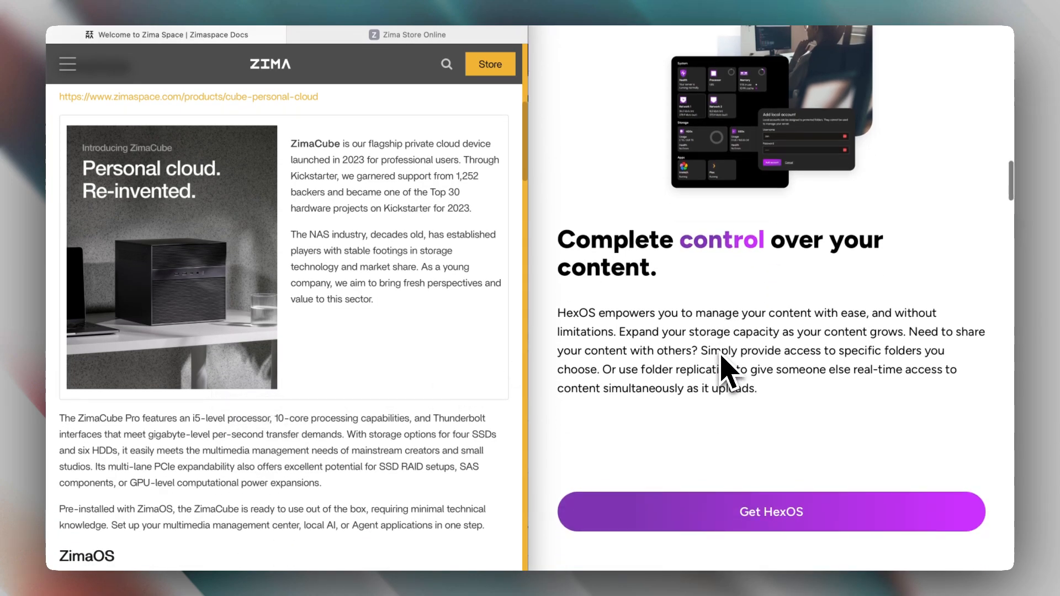
scroll(down, 3)
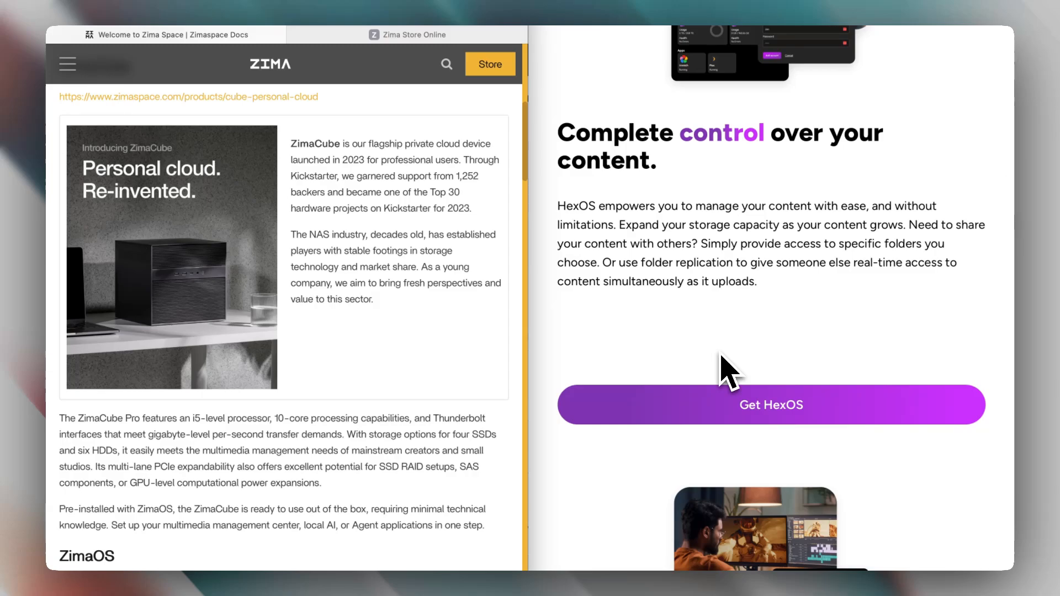
mouse_move(578, 382)
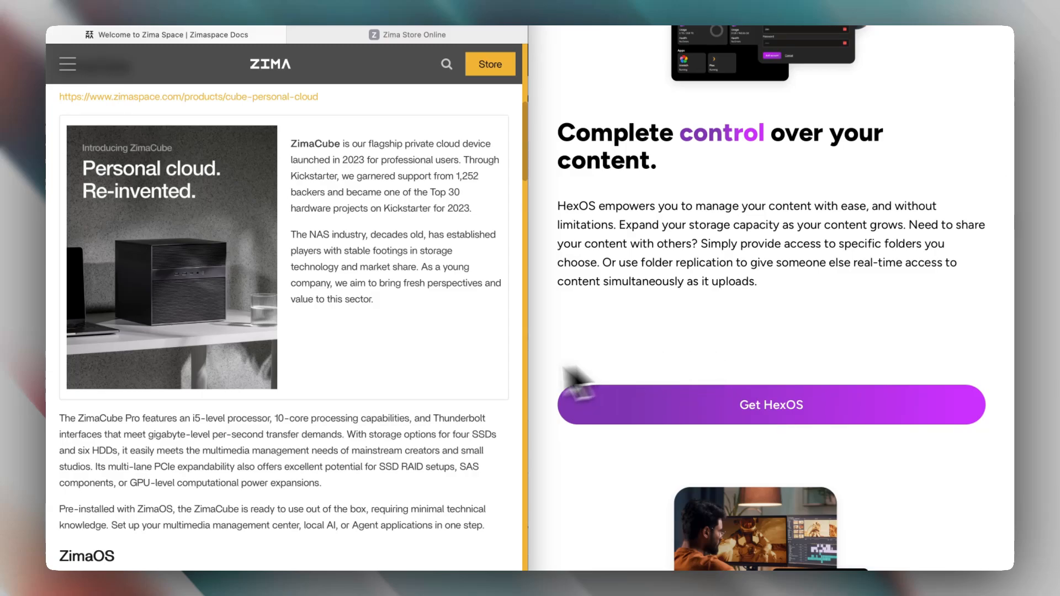
- Scroll the HexOS page past its simplicity section to 'Storage is only the beginning'
scroll(down, 3)
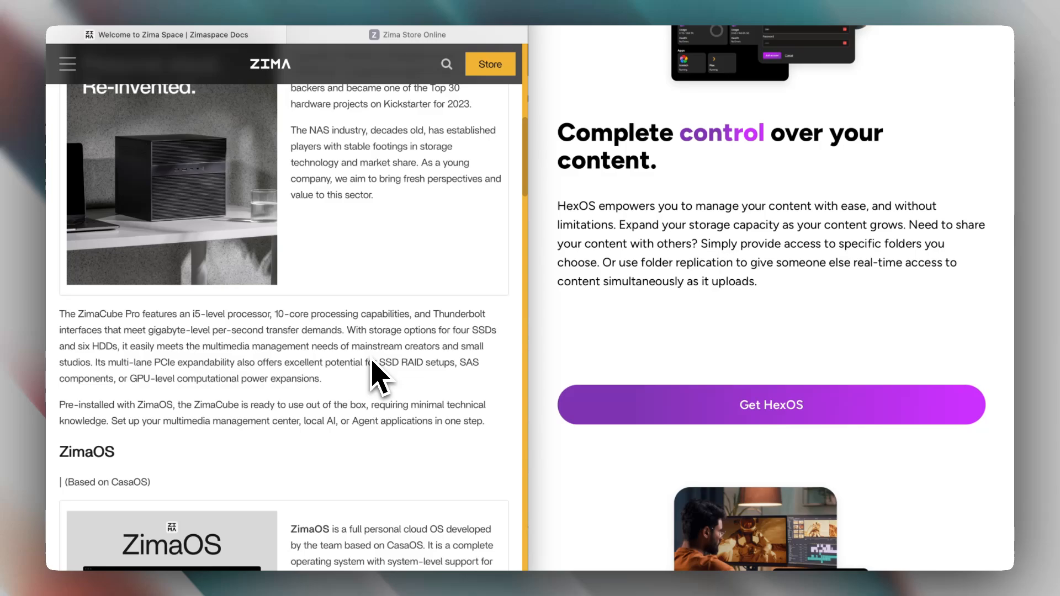
scroll(down, 3)
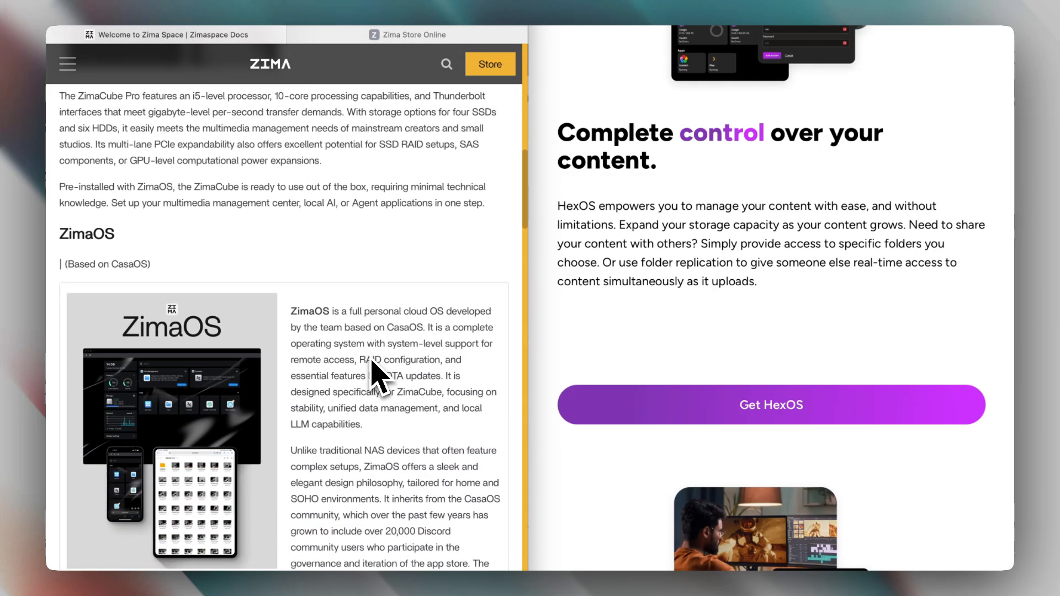
scroll(down, 3)
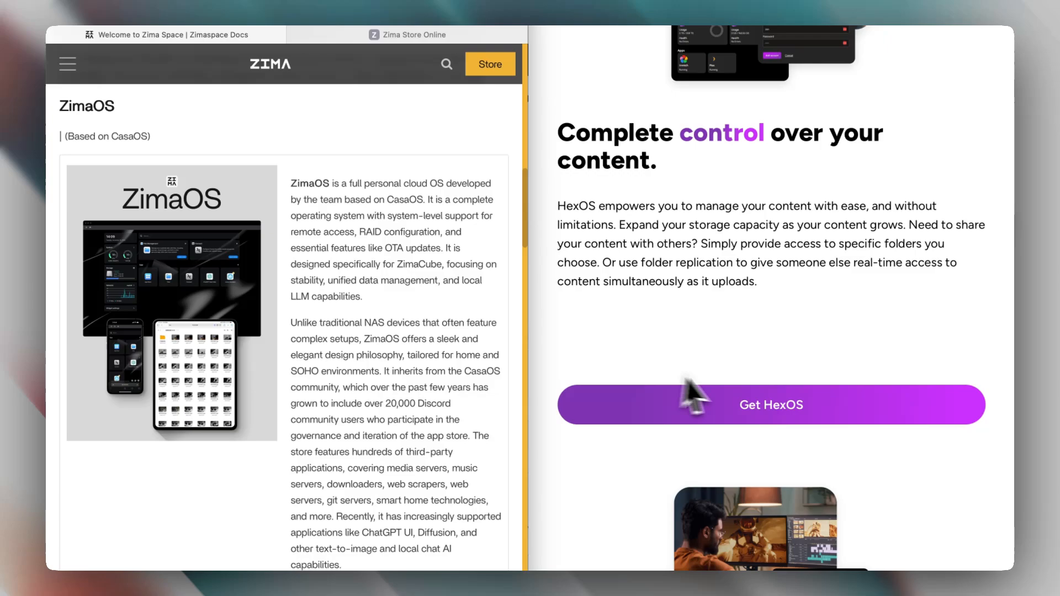
scroll(down, 3)
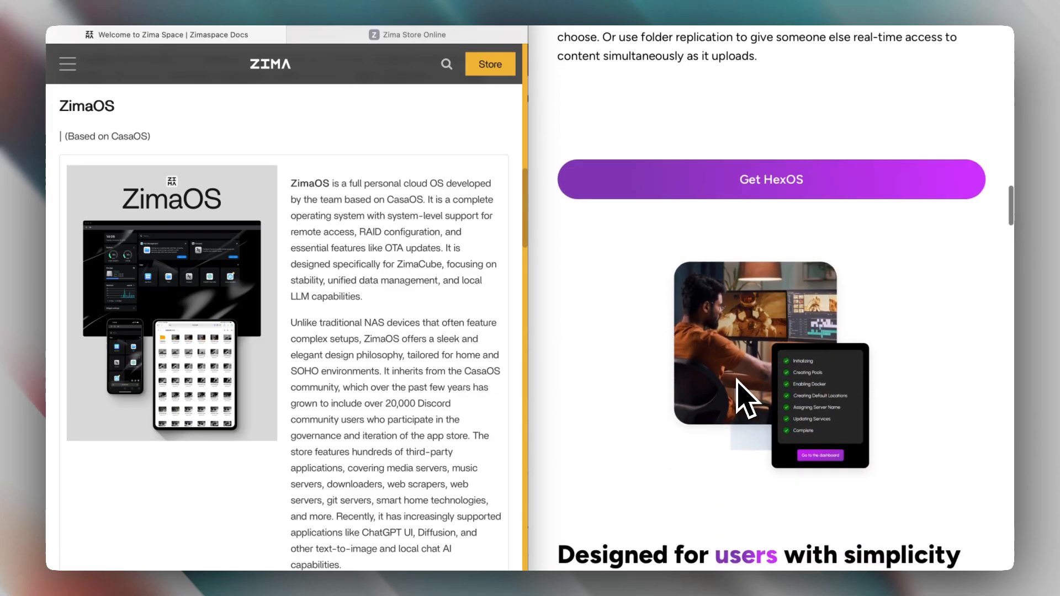
scroll(down, 3)
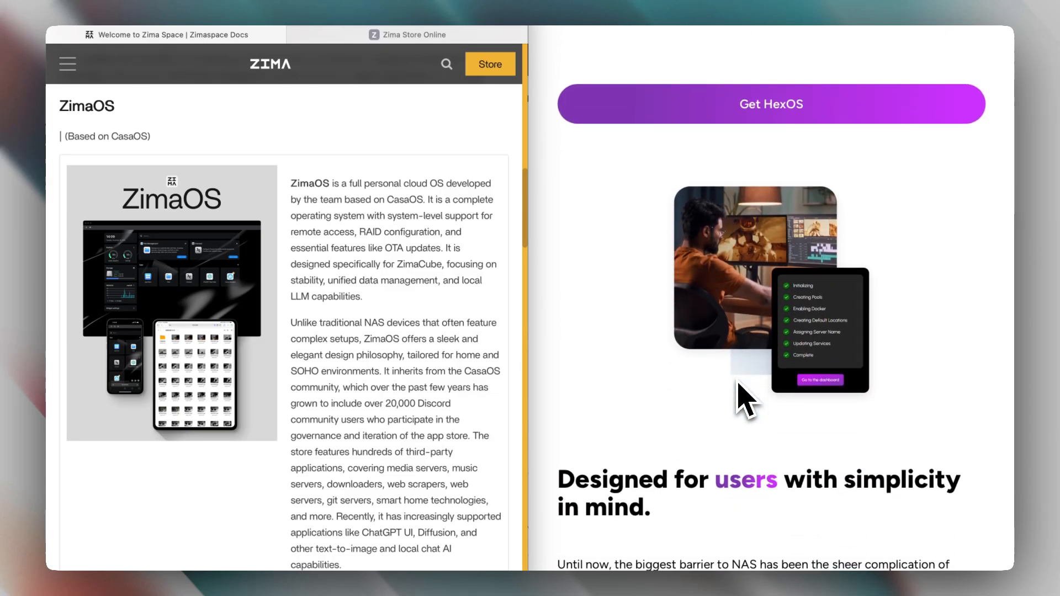
scroll(down, 3)
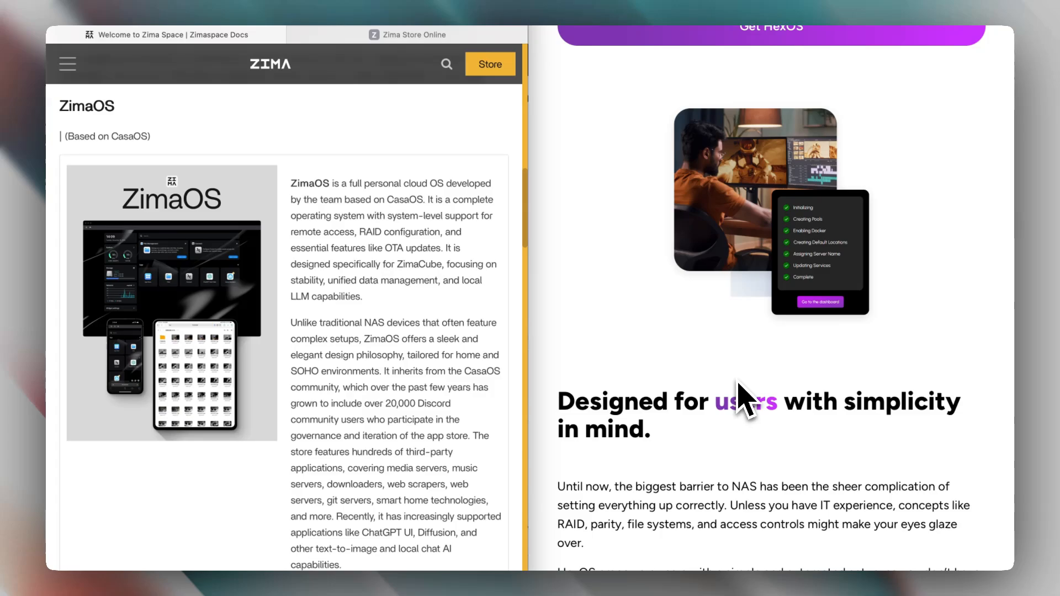
scroll(down, 3)
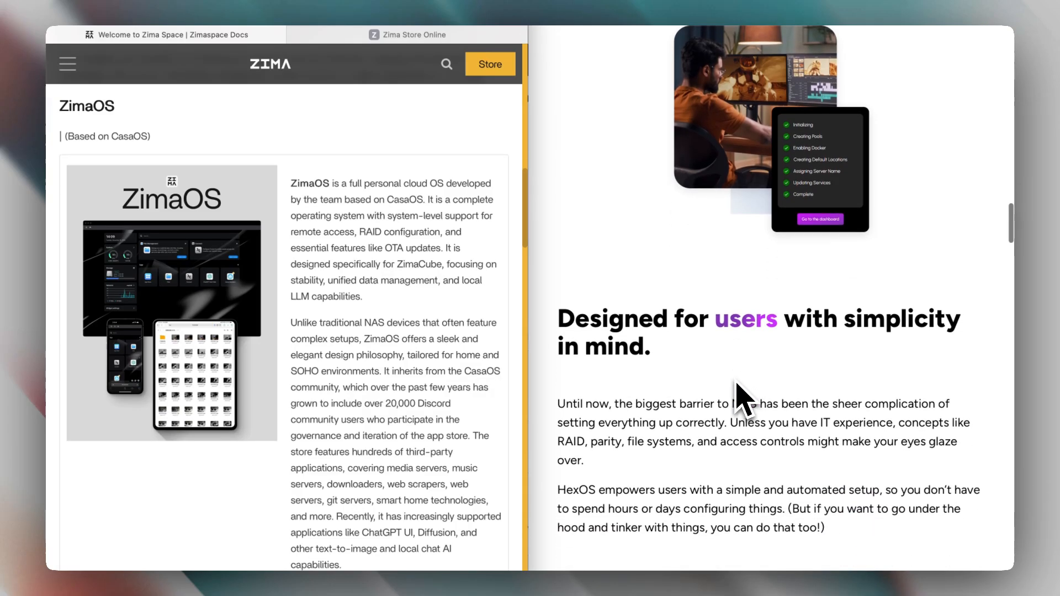
scroll(down, 3)
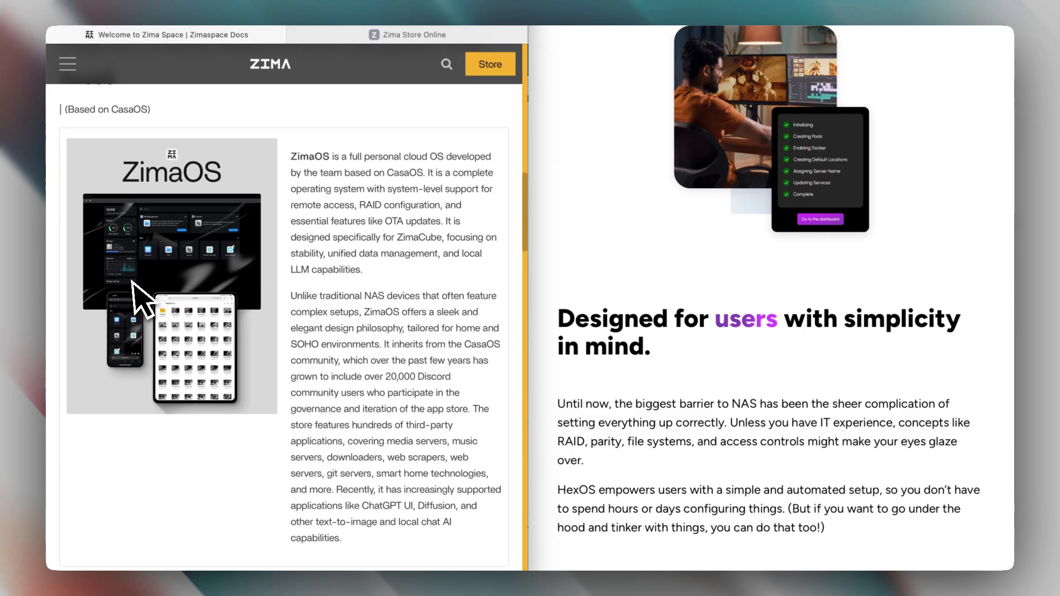
mouse_move(193, 283)
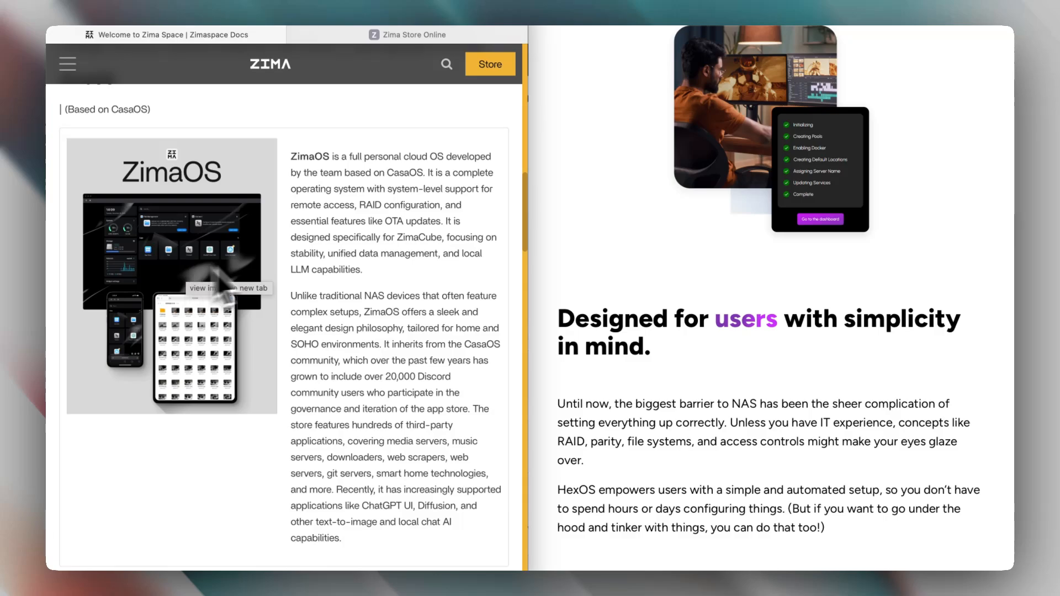
scroll(down, 3)
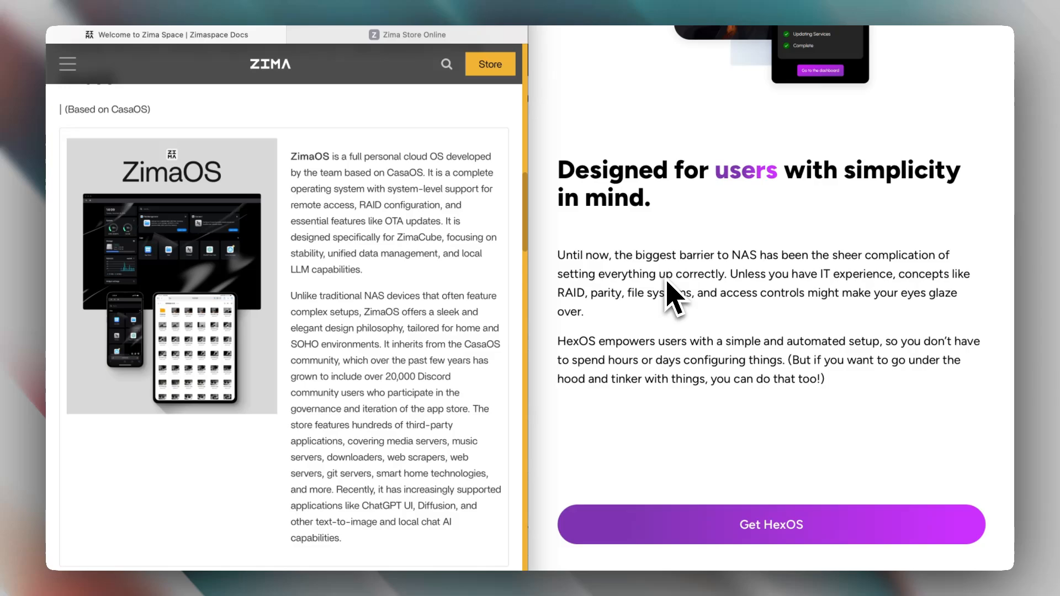
scroll(down, 3)
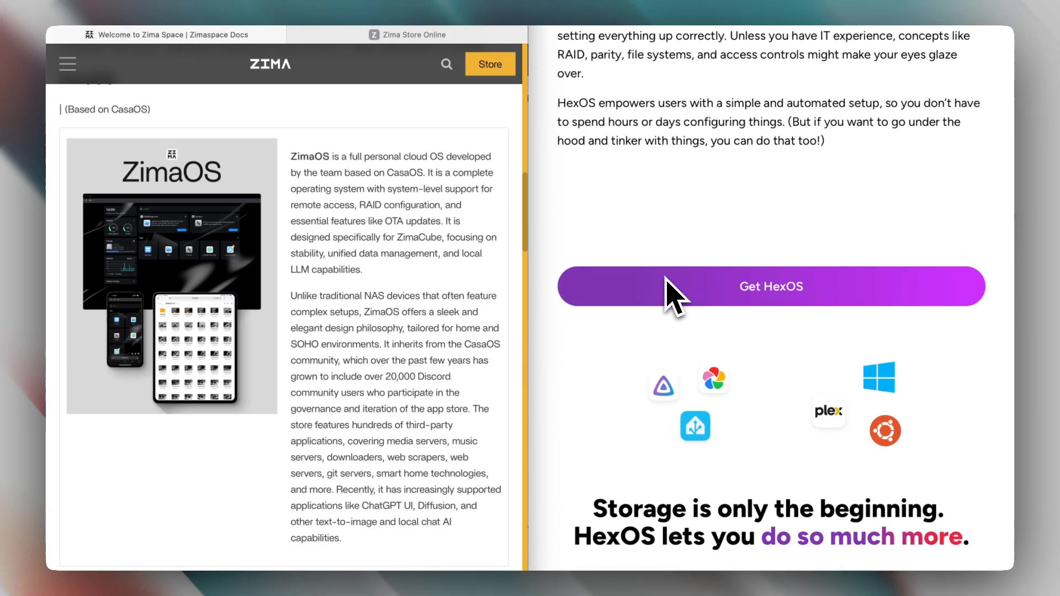
- Scroll HexOS to 'Powerful features provide endless capabilities' and the Zima docs to ZimaBoard
scroll(down, 3)
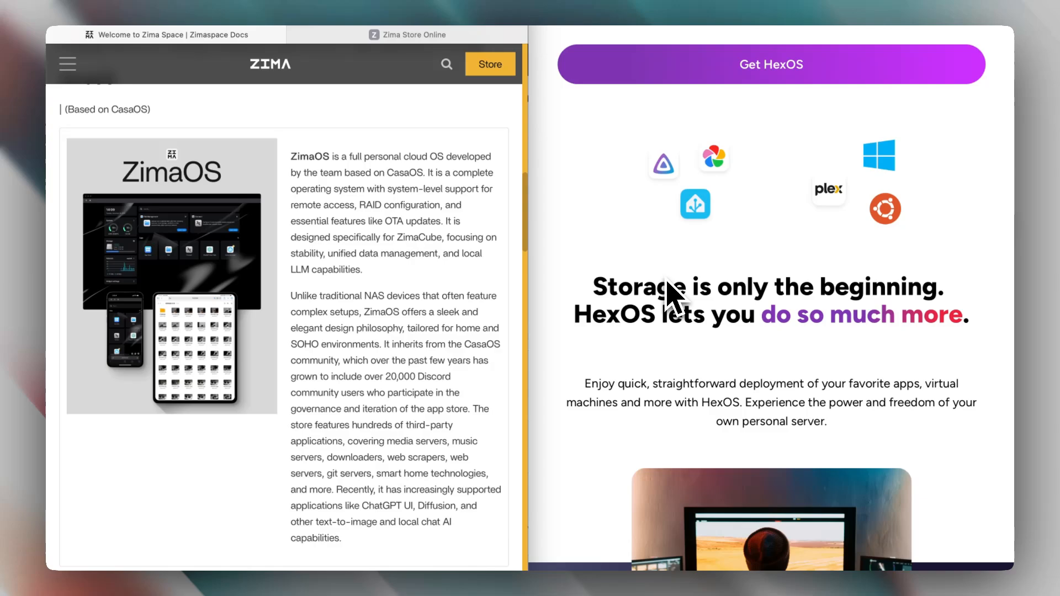
mouse_move(450, 524)
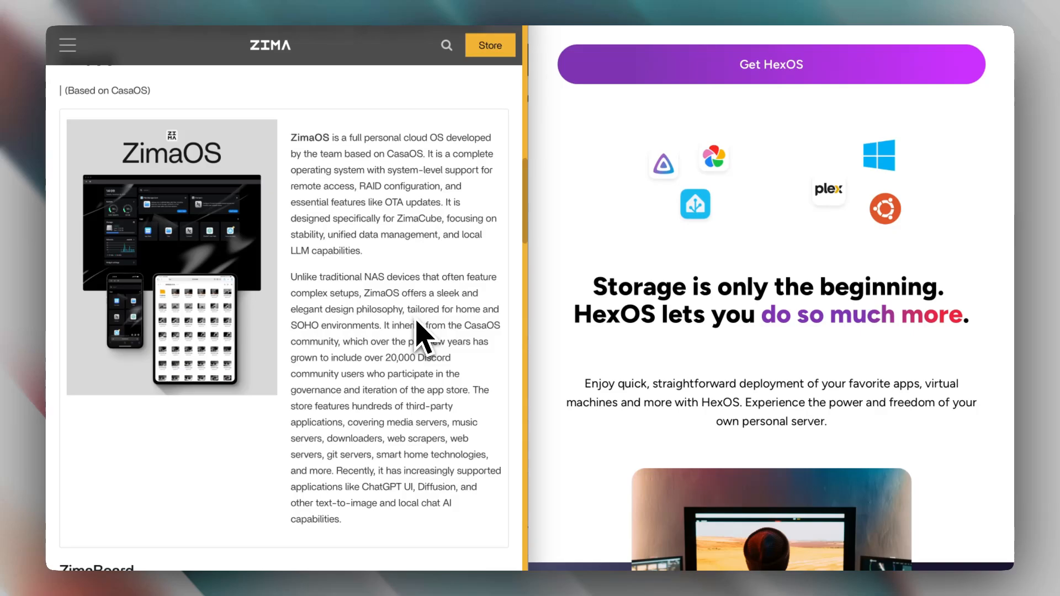
scroll(down, 3)
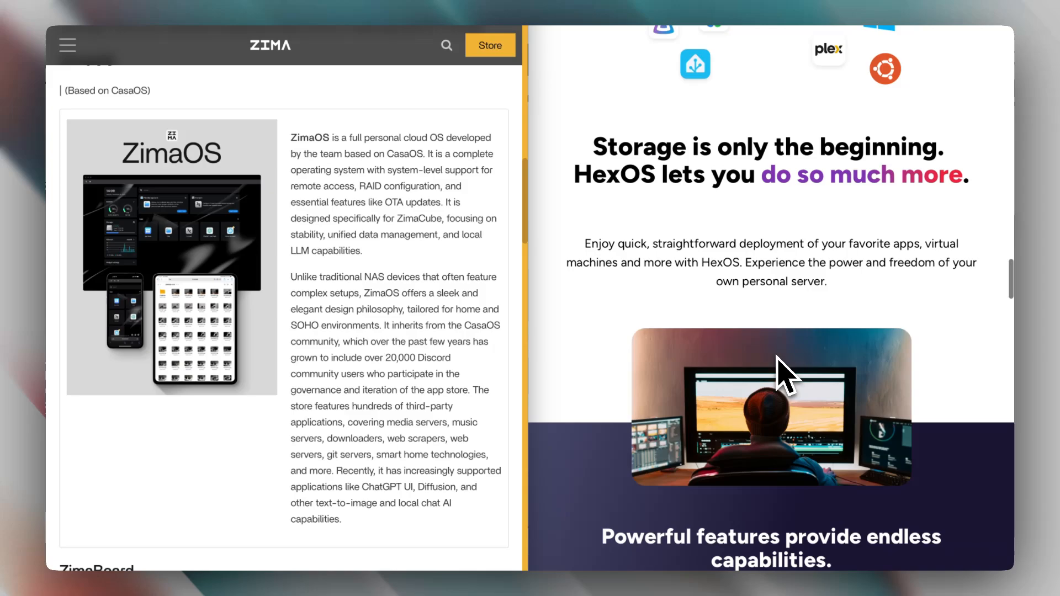
scroll(down, 3)
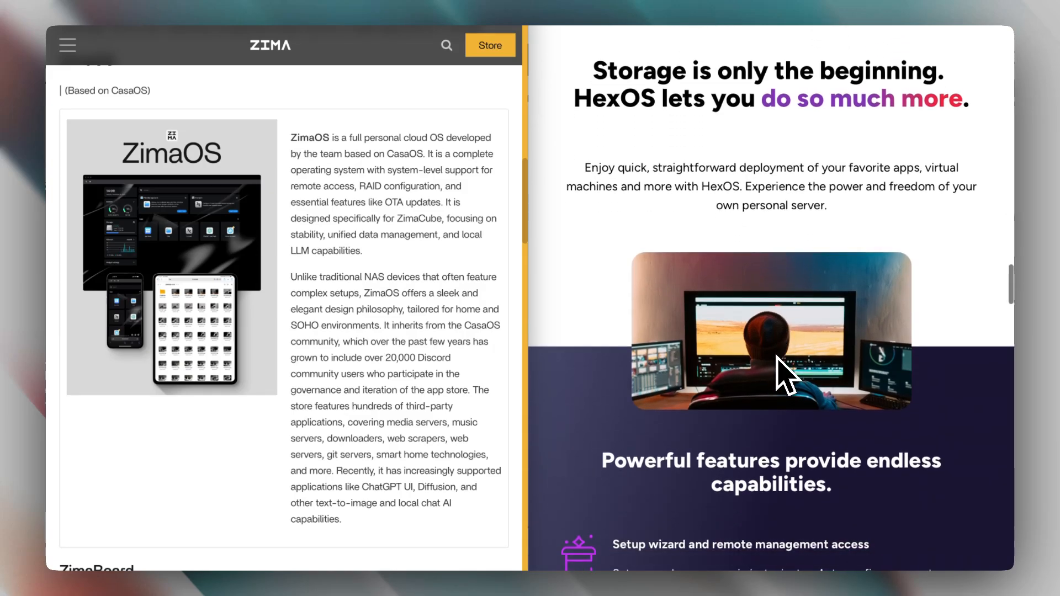
scroll(down, 3)
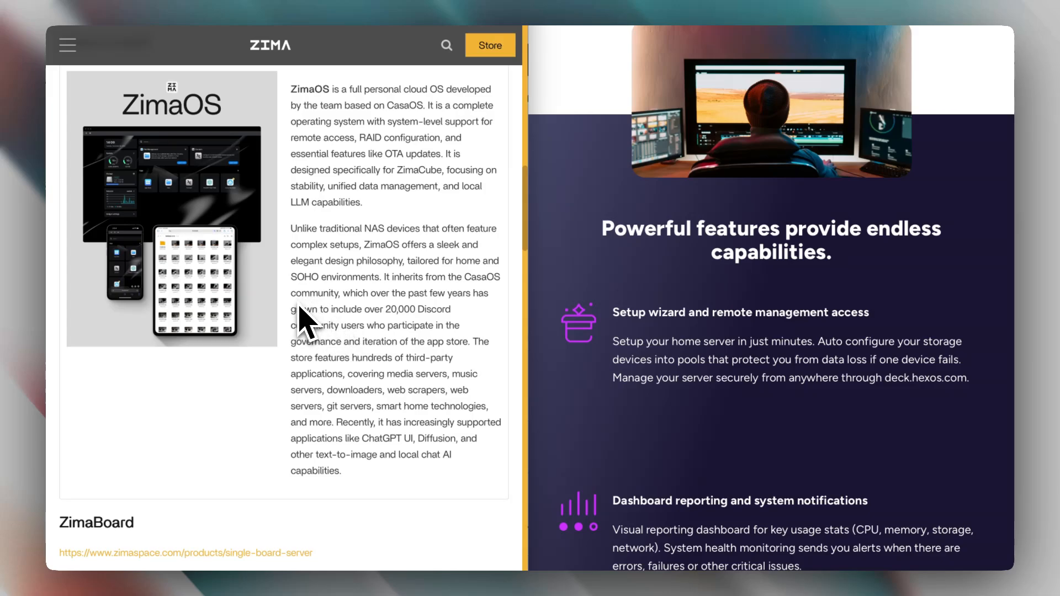
scroll(down, 3)
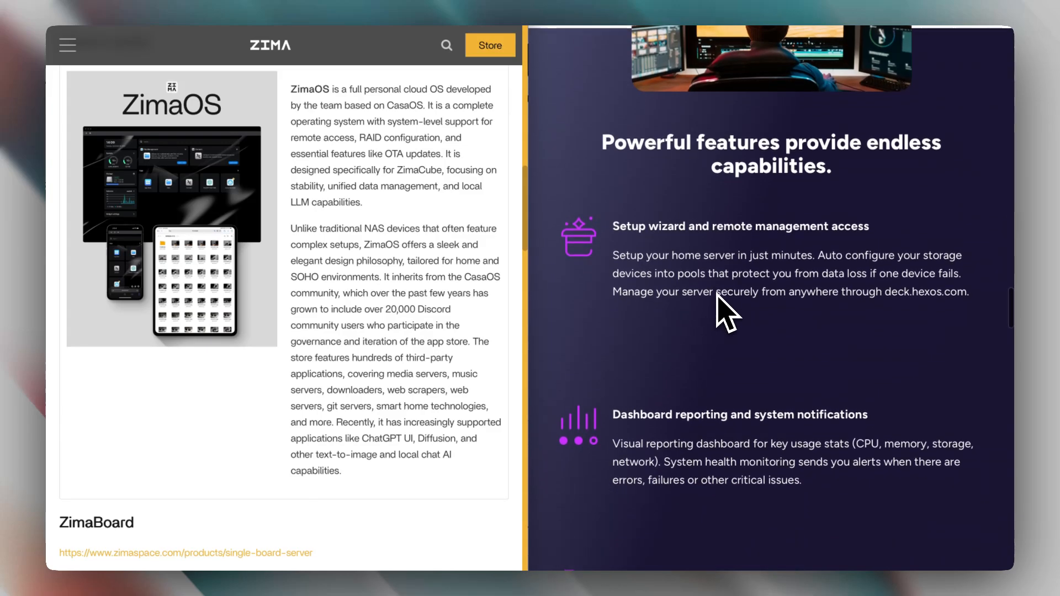
scroll(down, 3)
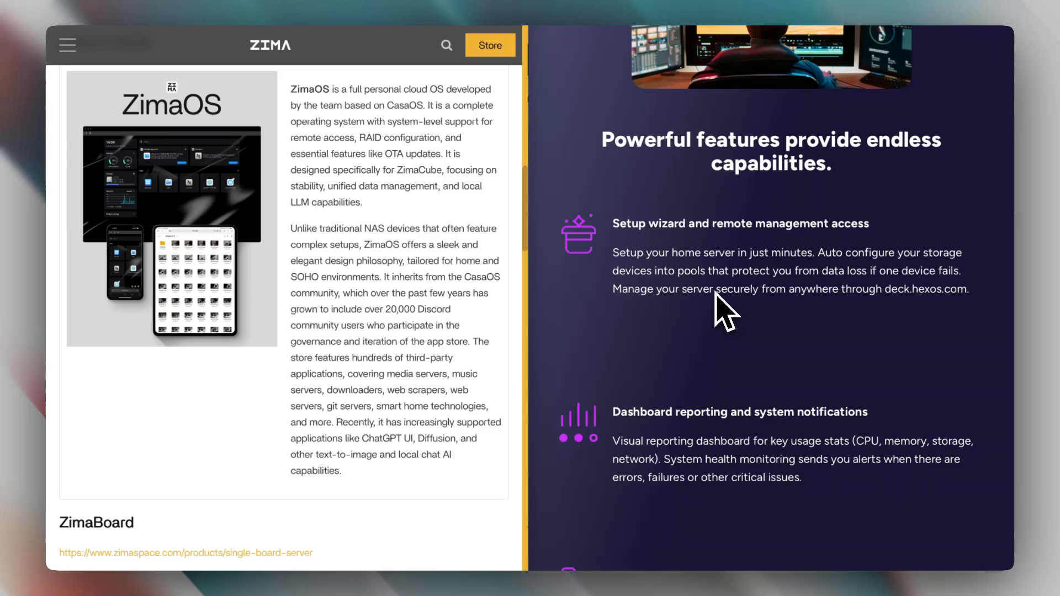
mouse_move(365, 355)
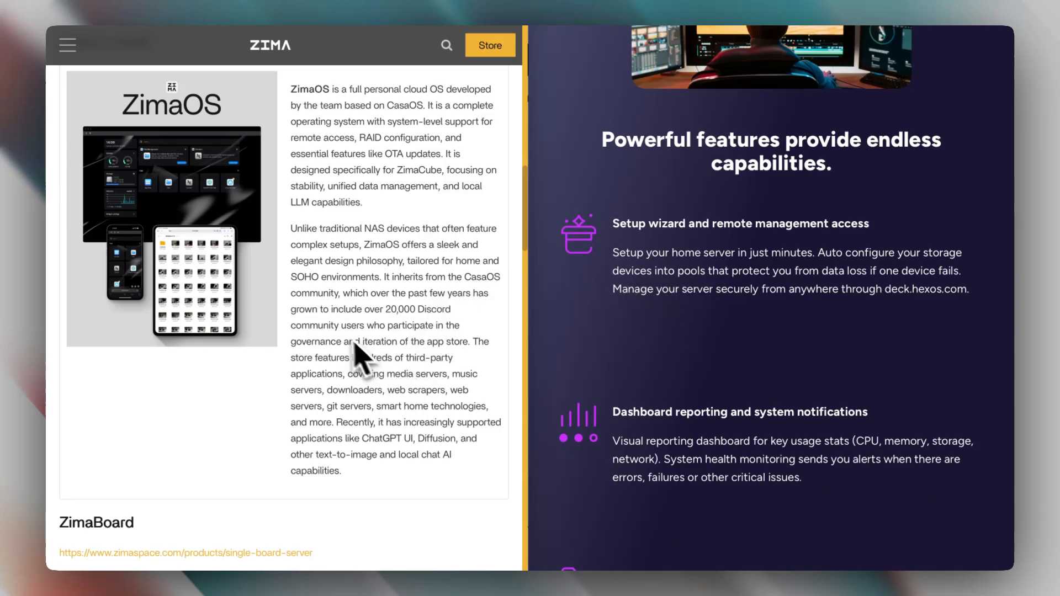
scroll(down, 3)
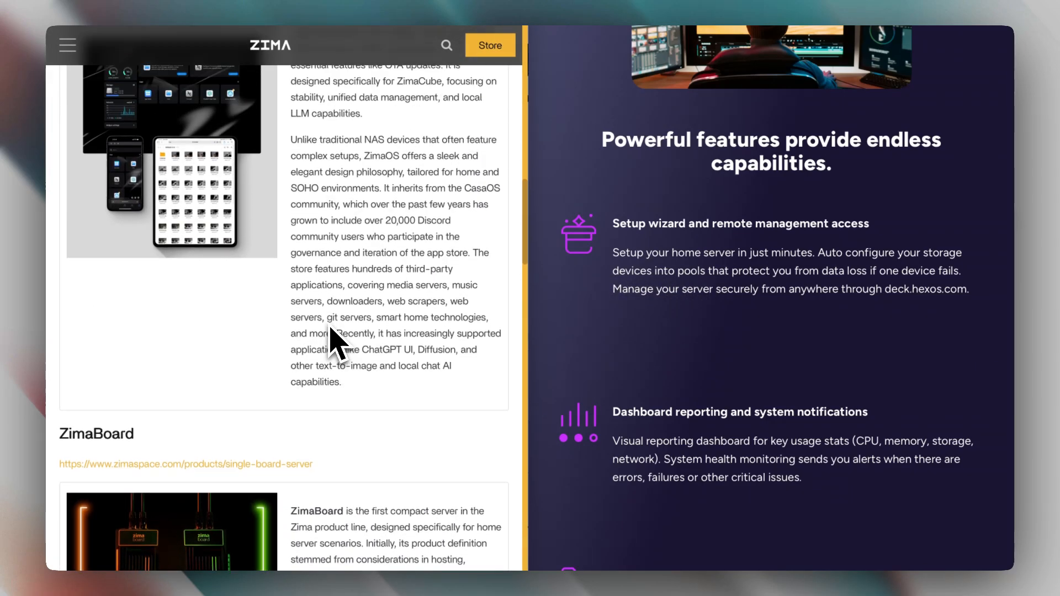